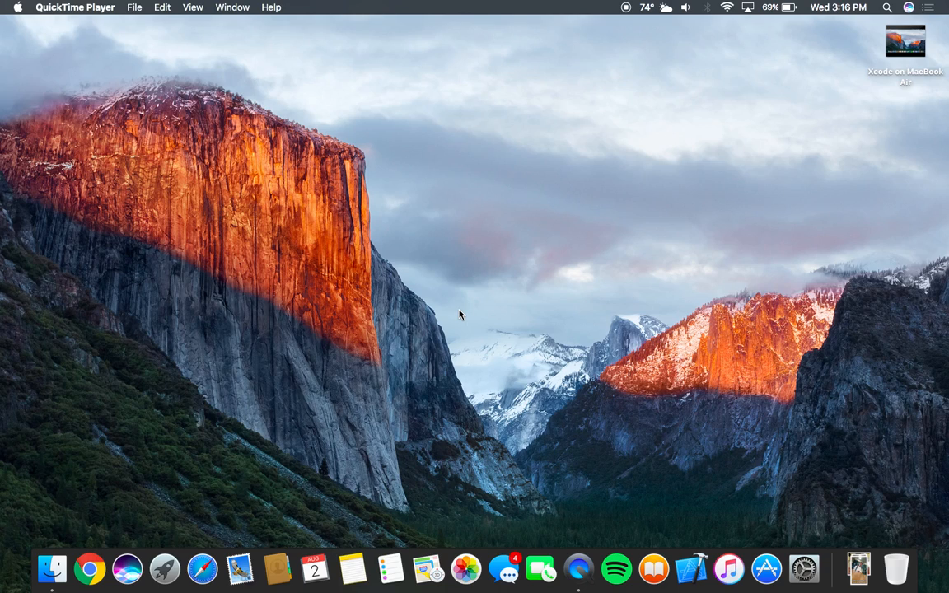
{"action": "mouse_move", "coordinate": [566, 259]}
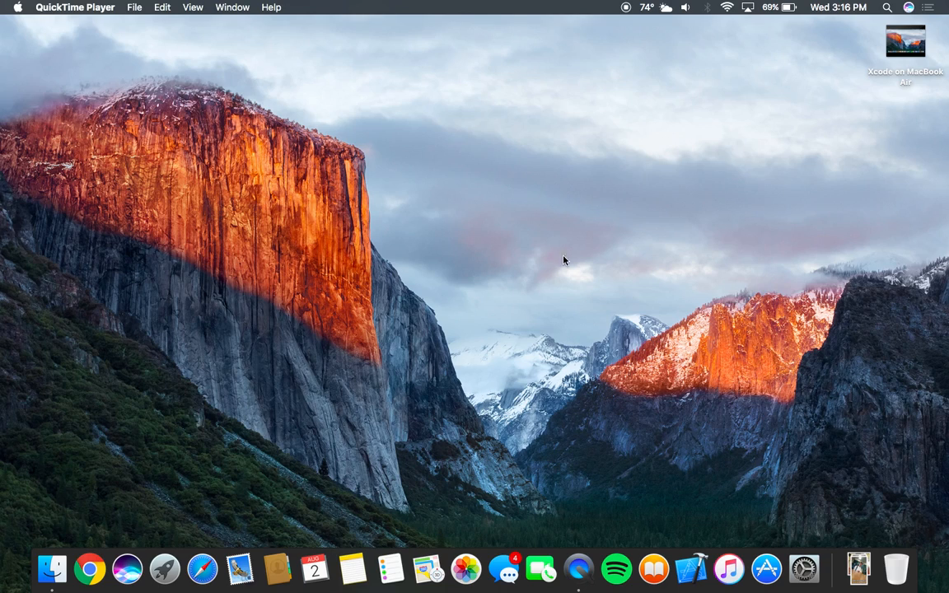
{"action": "mouse_move", "coordinate": [514, 301]}
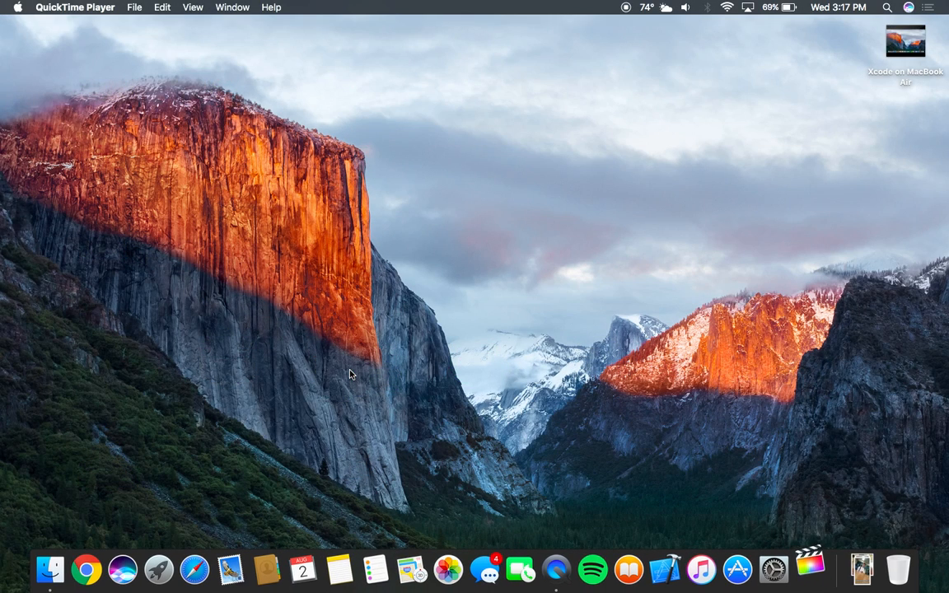
Import the 'Xcode on MacBook Air' clip from the Desktop into event 8-2-17
{"action": "left_click", "coordinate": [821, 563]}
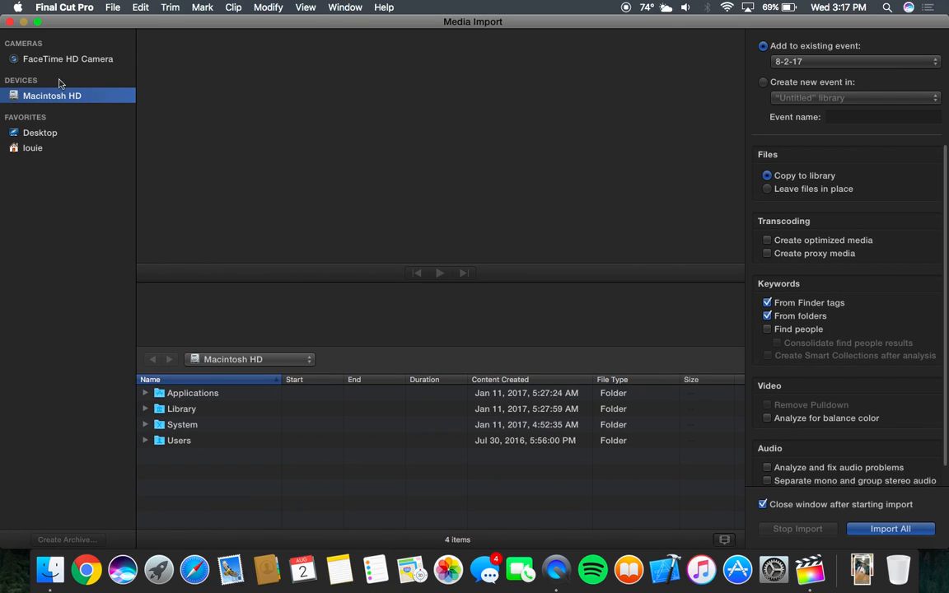
{"action": "left_click", "coordinate": [40, 133]}
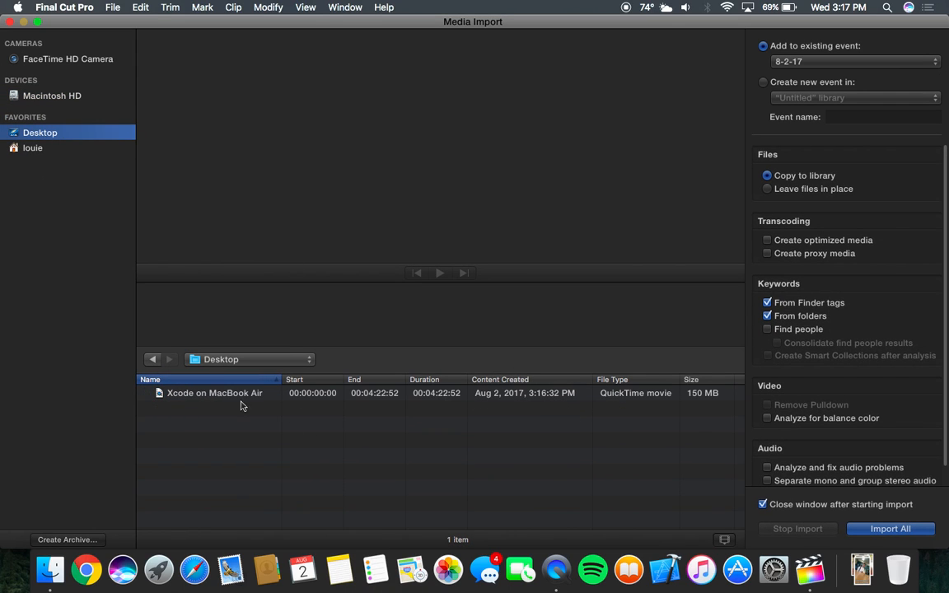
{"action": "left_click", "coordinate": [213, 393]}
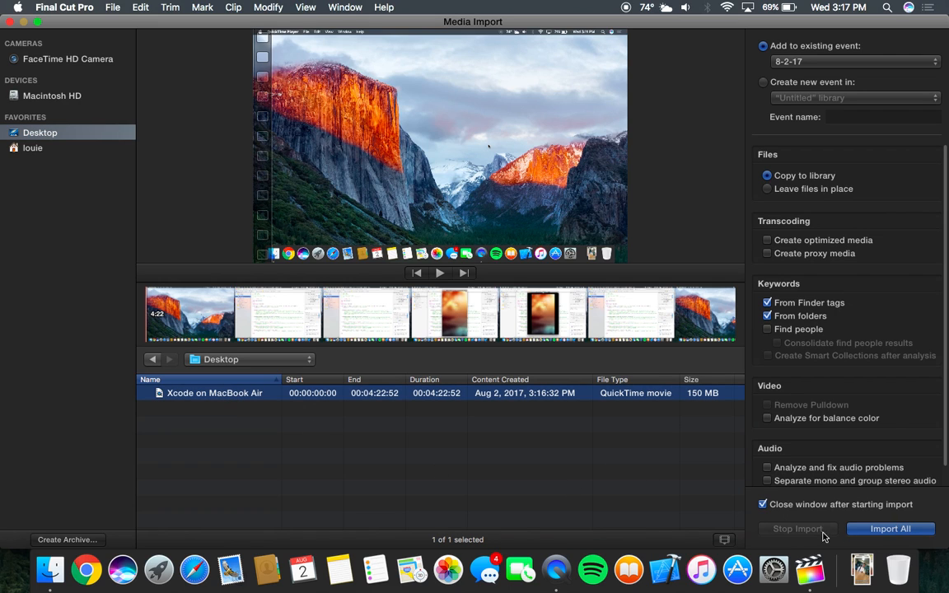
{"action": "left_click", "coordinate": [890, 528]}
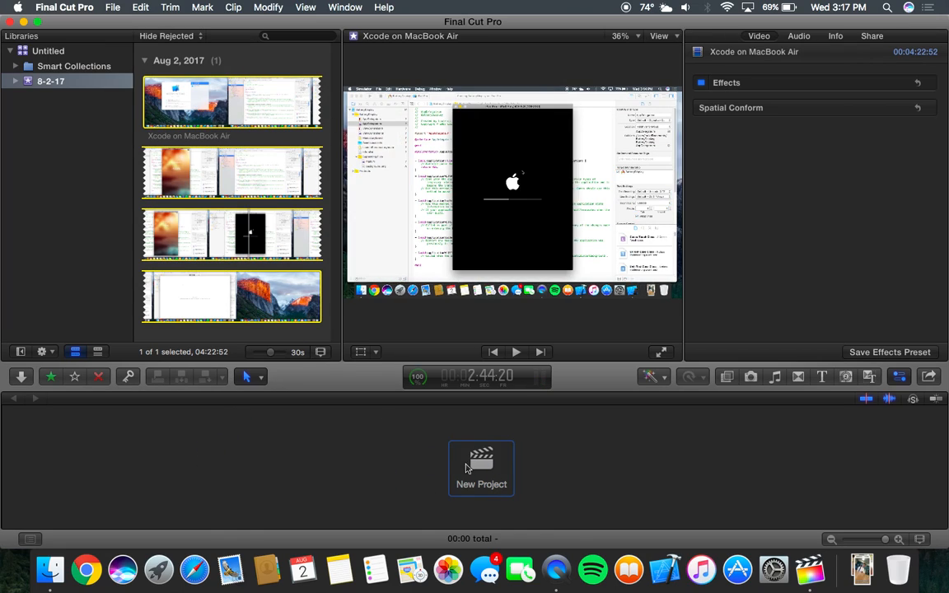
Create a project named 'Xcode on MacBook Air' in event 8-2-17
{"action": "left_click", "coordinate": [481, 468]}
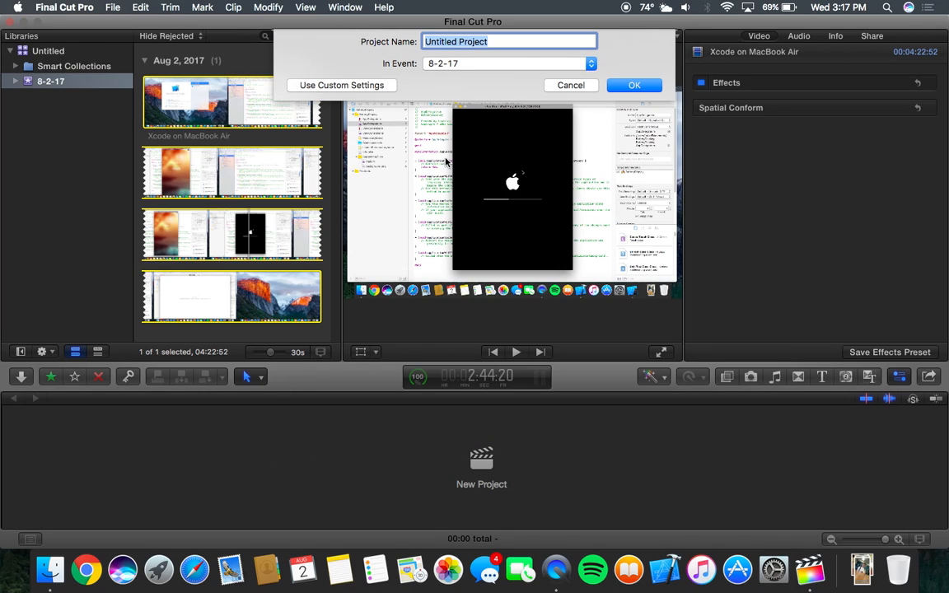
{"action": "type", "text": "Xcode on"}
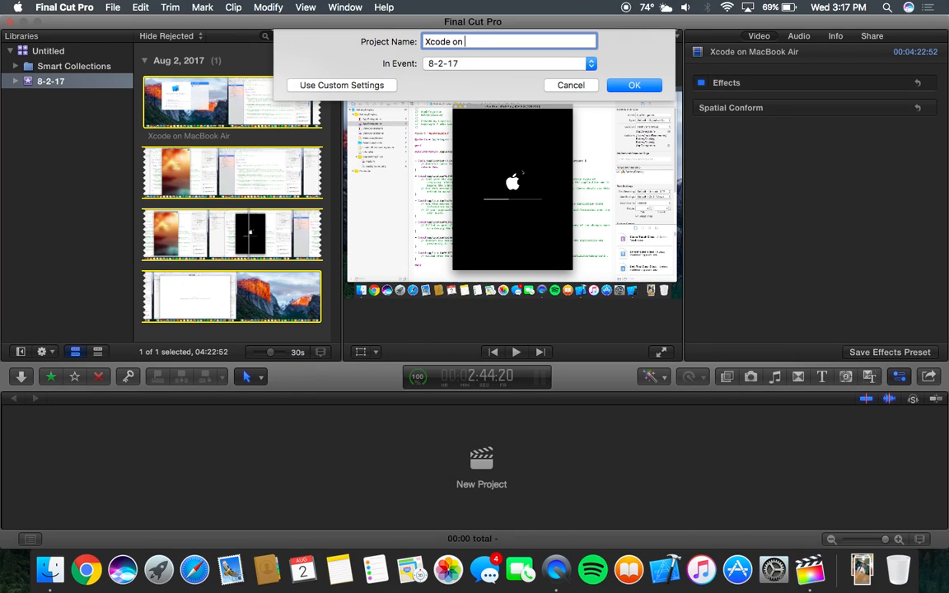
{"action": "type", "text": "MA"}
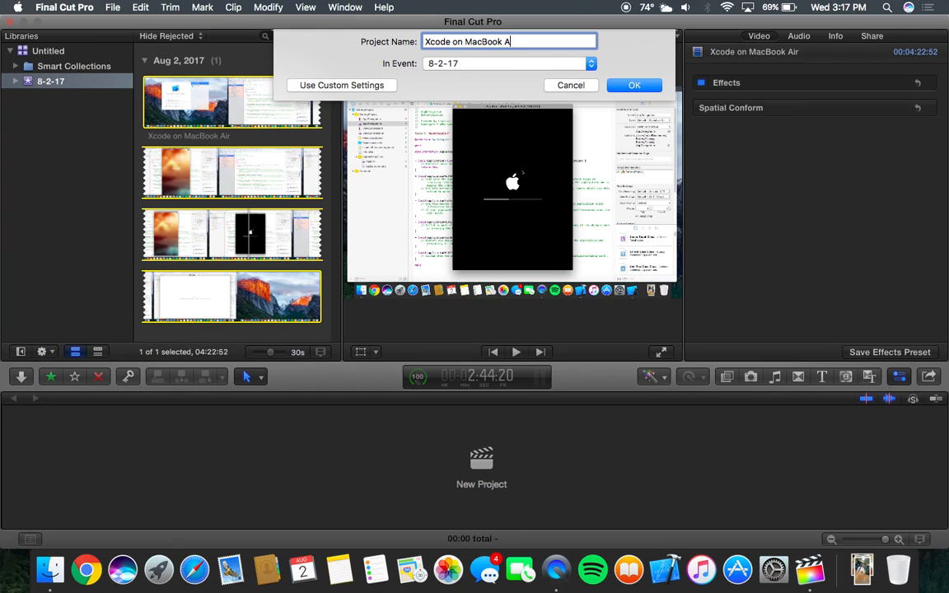
{"action": "left_click", "coordinate": [633, 85]}
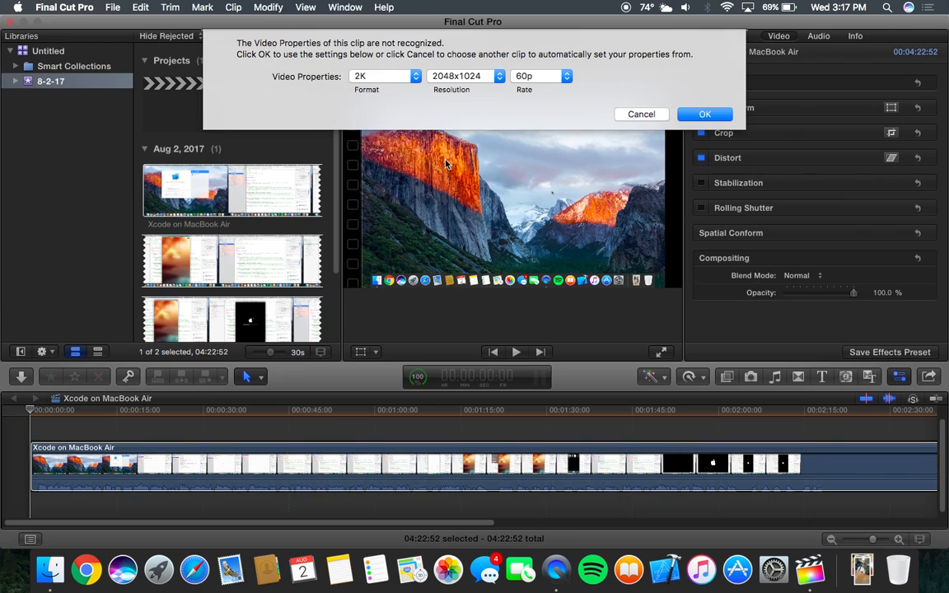
Set the project video format to 1080p HD with 60p frame rate
{"action": "left_click", "coordinate": [379, 76]}
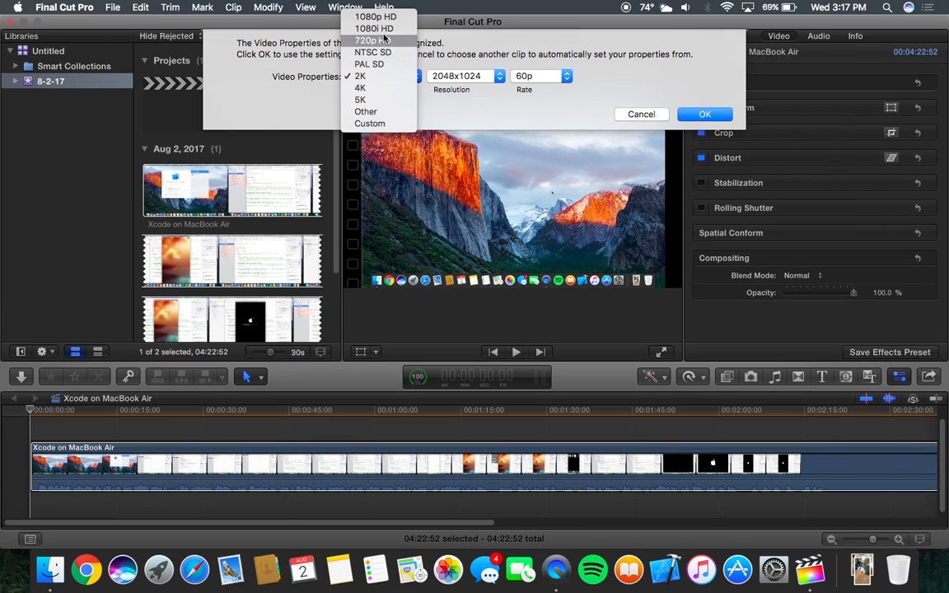
{"action": "left_click", "coordinate": [381, 29]}
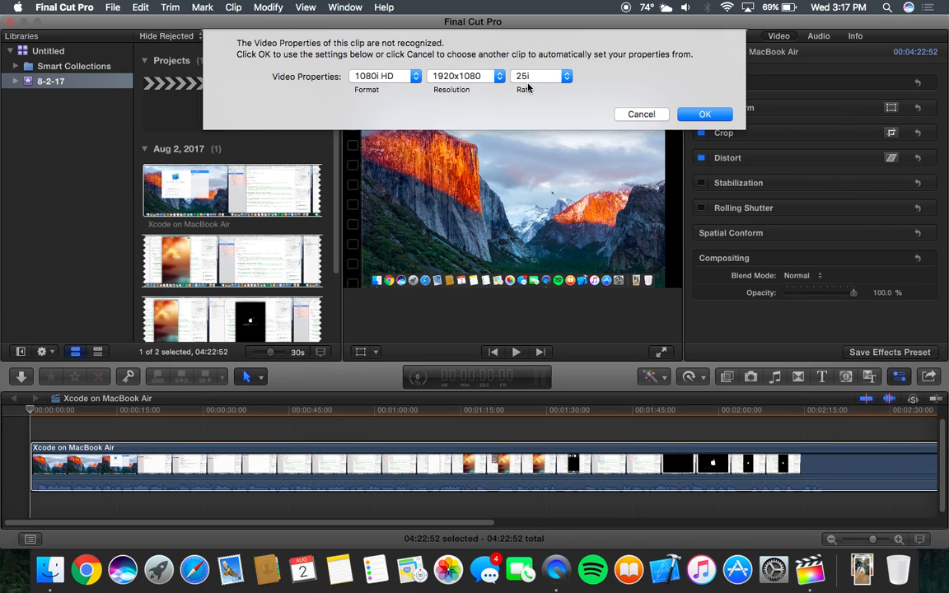
{"action": "left_click", "coordinate": [385, 76]}
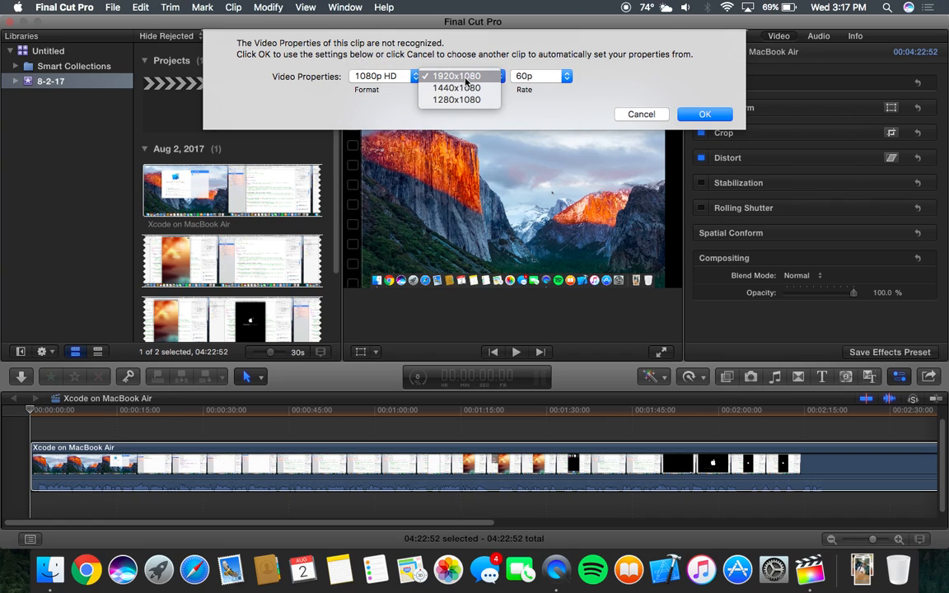
{"action": "left_click", "coordinate": [460, 75]}
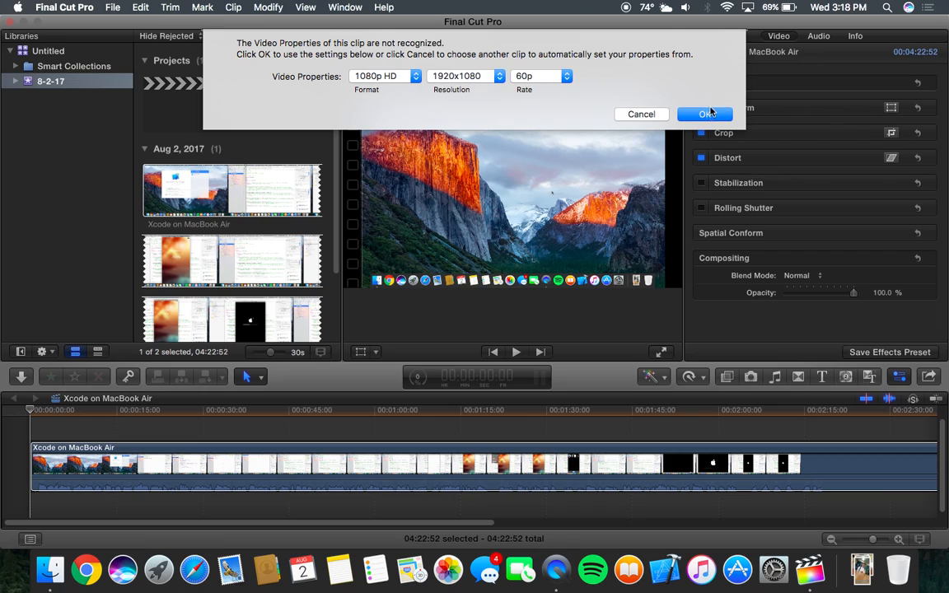
{"action": "left_click", "coordinate": [494, 76]}
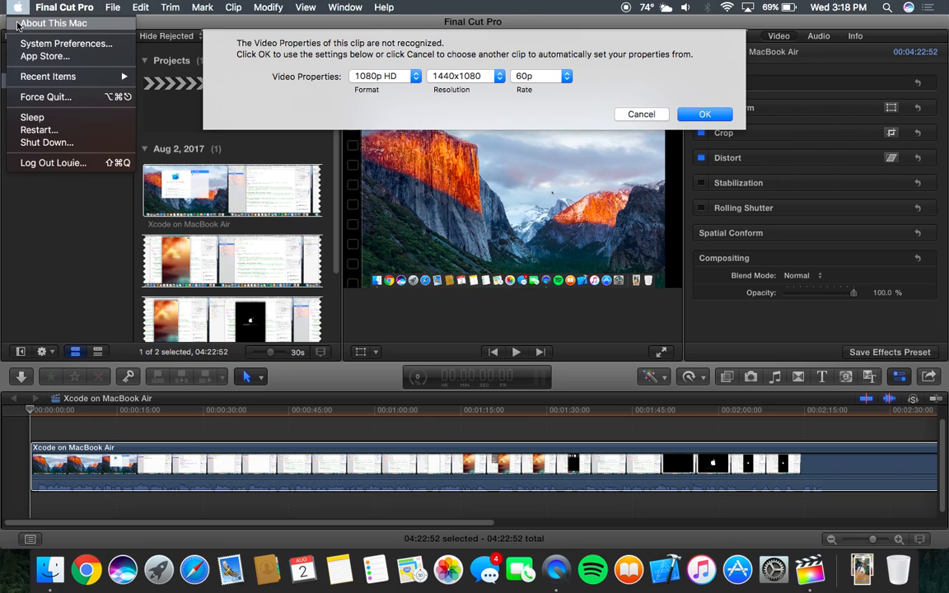
Check the Mac's built-in display resolution, then accept the video properties
{"action": "left_click", "coordinate": [51, 23]}
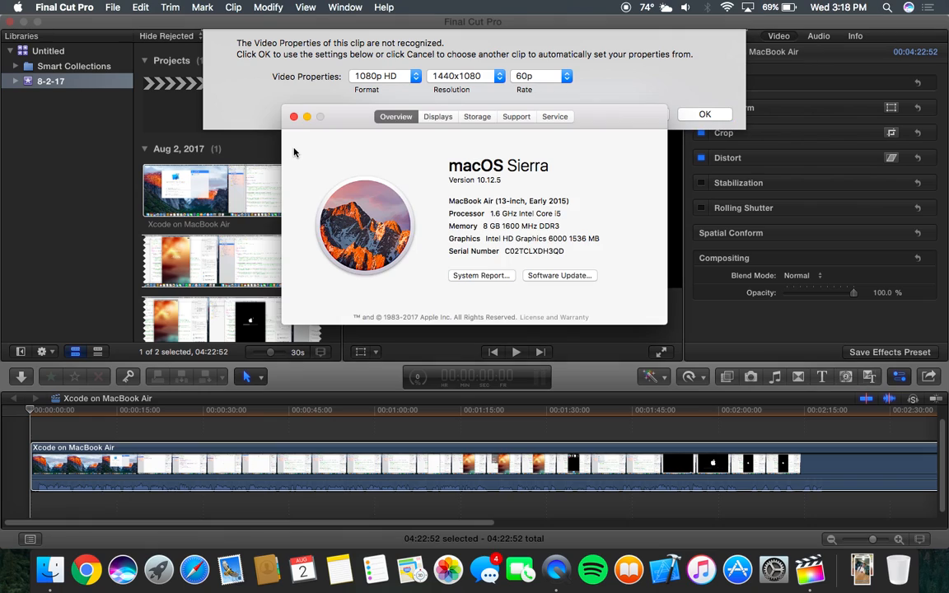
{"action": "left_click", "coordinate": [437, 116]}
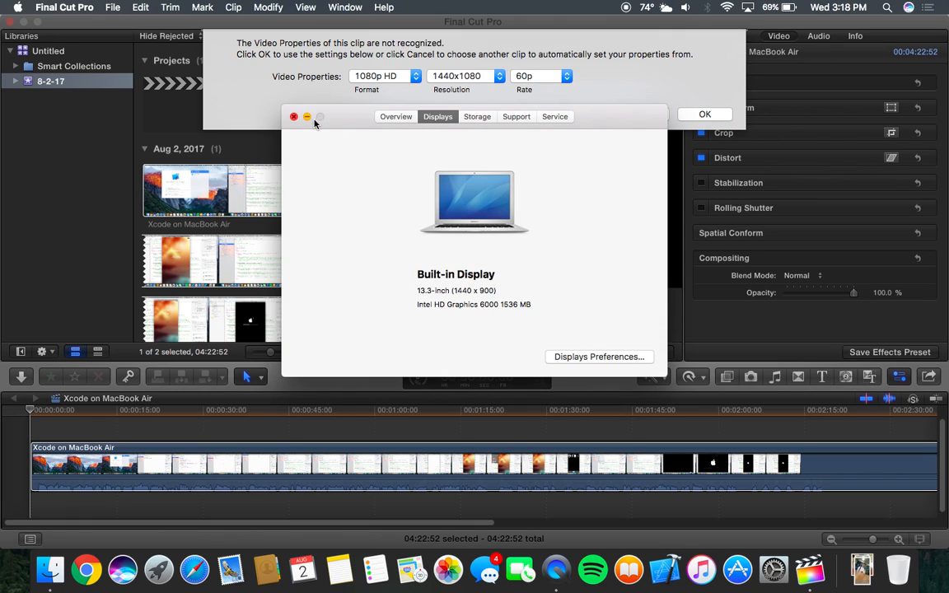
{"action": "left_click", "coordinate": [293, 116]}
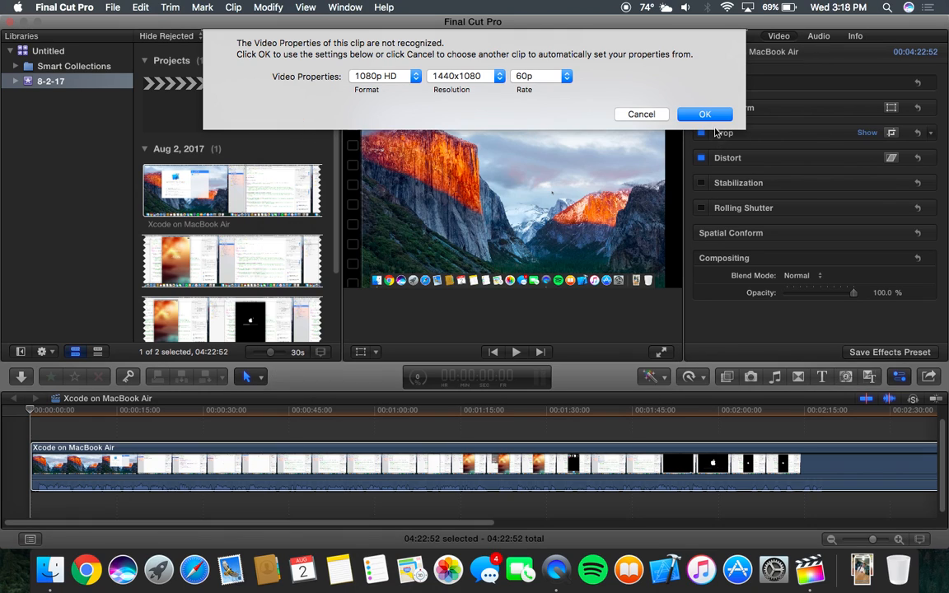
{"action": "left_click", "coordinate": [705, 114]}
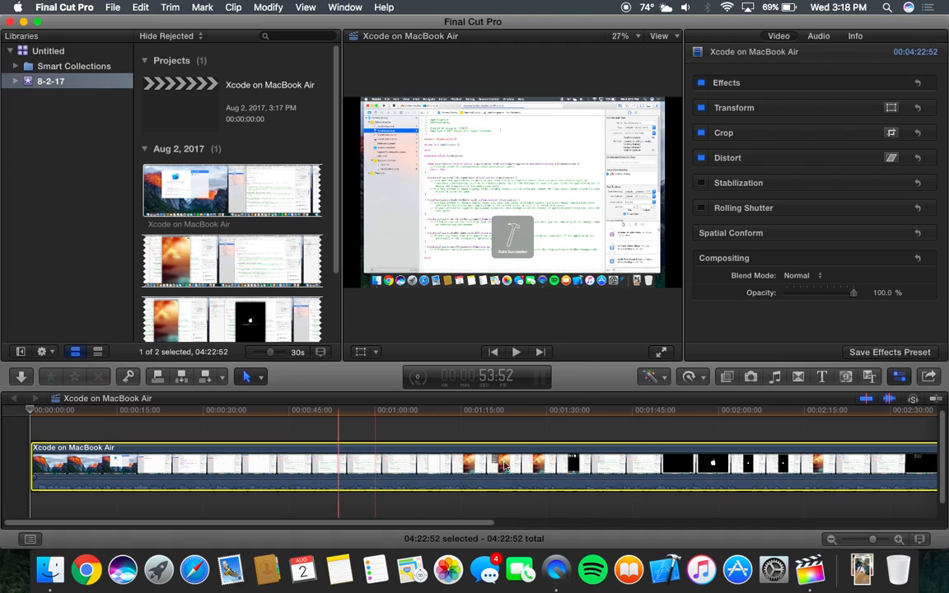
Zoom the timeline out (Shift-Z) to fit the full 4:22 clip
{"action": "left_click", "coordinate": [508, 462]}
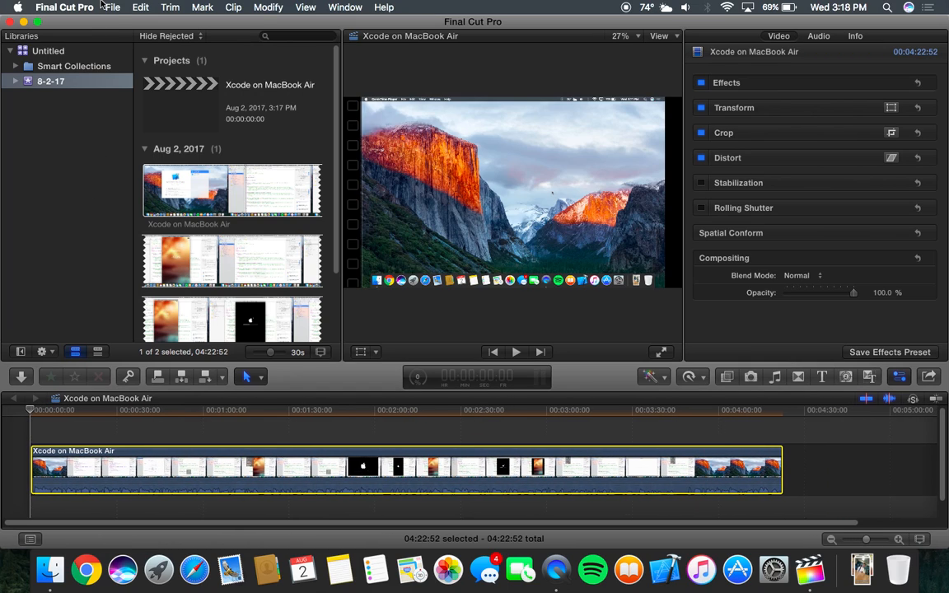
Choose Apple Devices 1080p sharing and keep the 1920 x 1080 resolution
{"action": "left_click", "coordinate": [116, 6]}
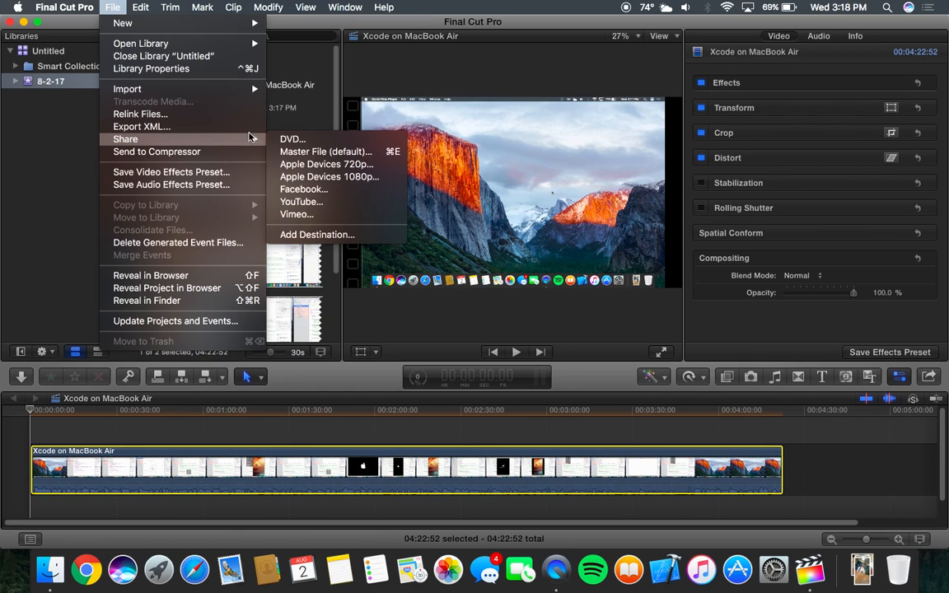
{"action": "mouse_move", "coordinate": [361, 179]}
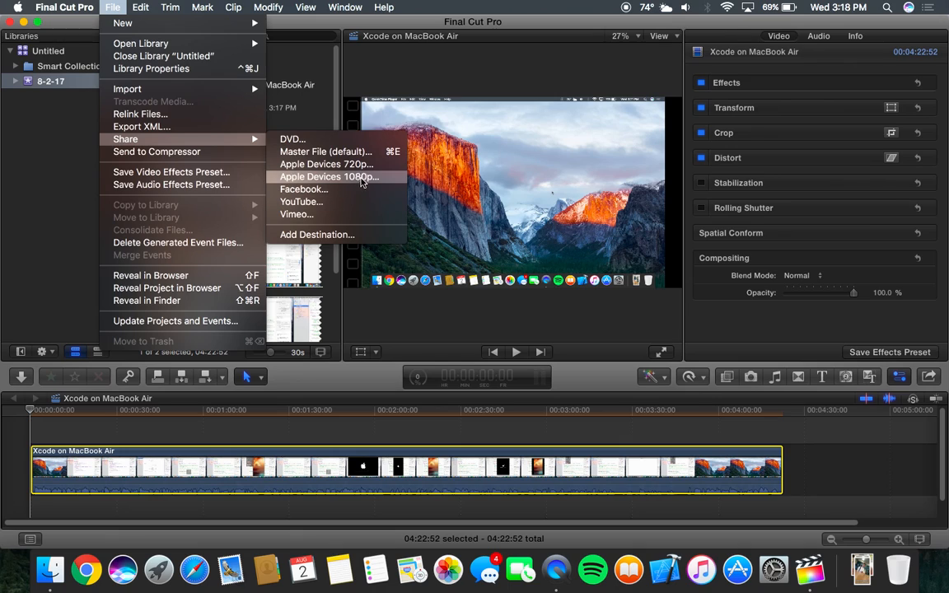
{"action": "key", "text": "Escape"}
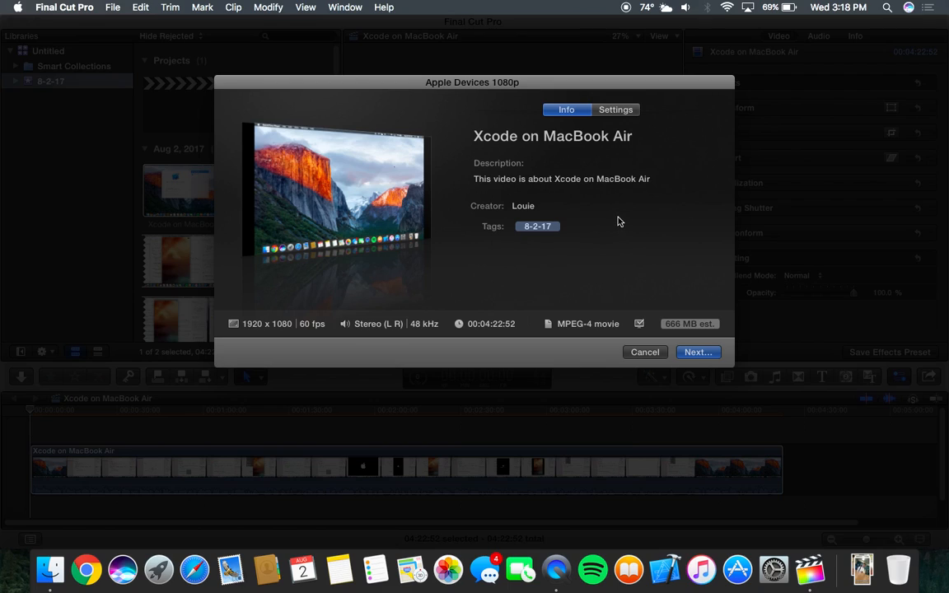
{"action": "mouse_move", "coordinate": [719, 351]}
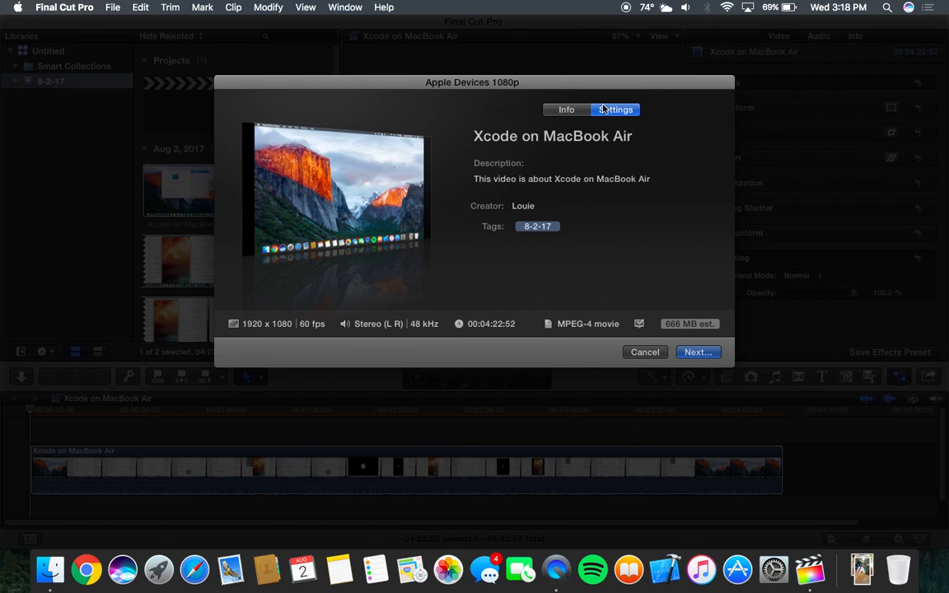
{"action": "left_click", "coordinate": [615, 110]}
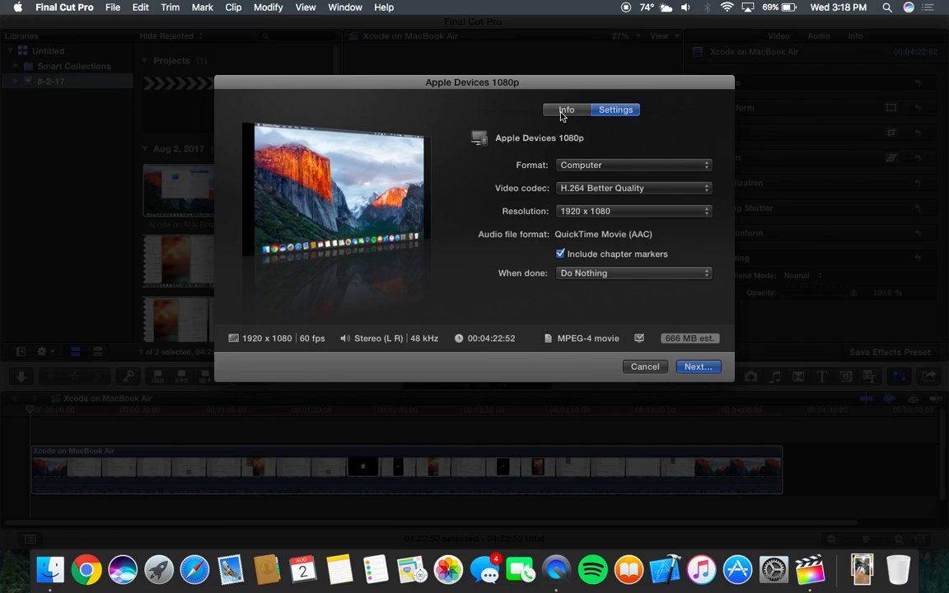
{"action": "left_click", "coordinate": [632, 211]}
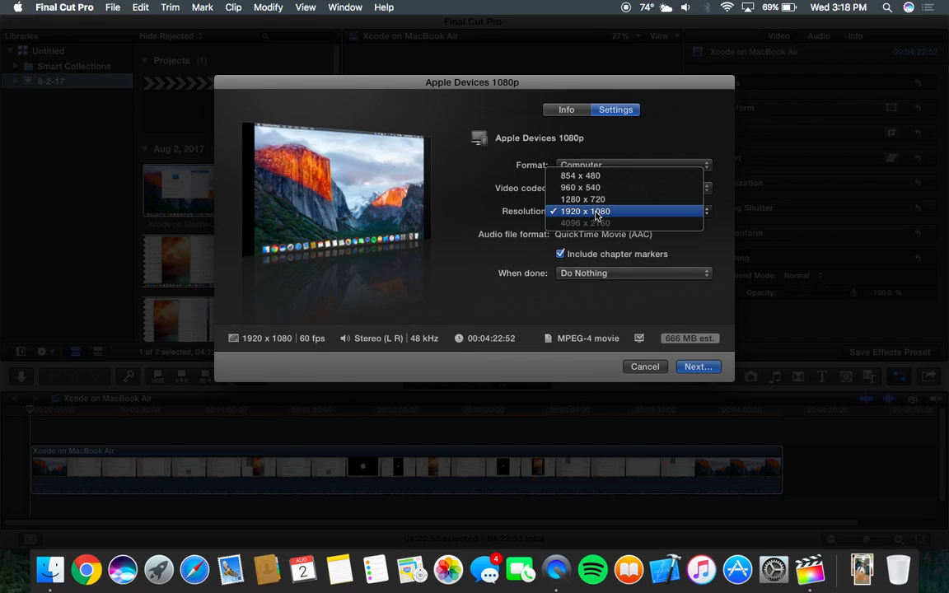
{"action": "left_click", "coordinate": [591, 211]}
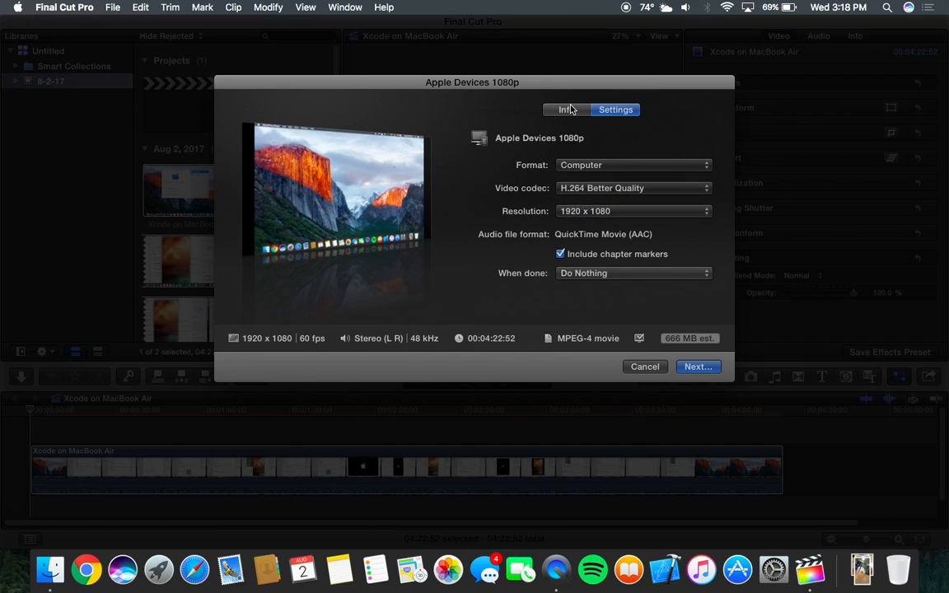
Save the movie to the Desktop as 'Xcode on MacBook Air'
{"action": "left_click", "coordinate": [566, 110]}
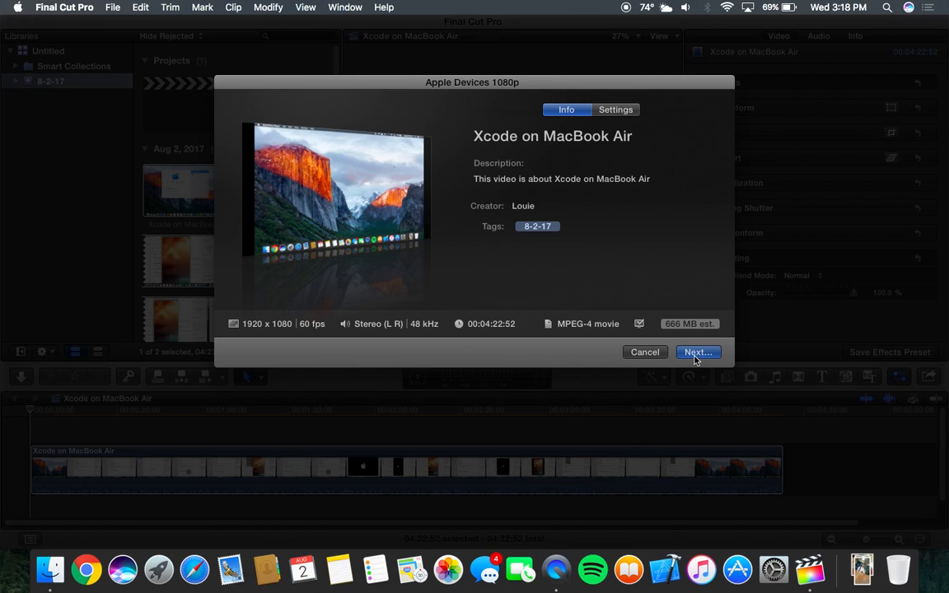
{"action": "left_click", "coordinate": [698, 352]}
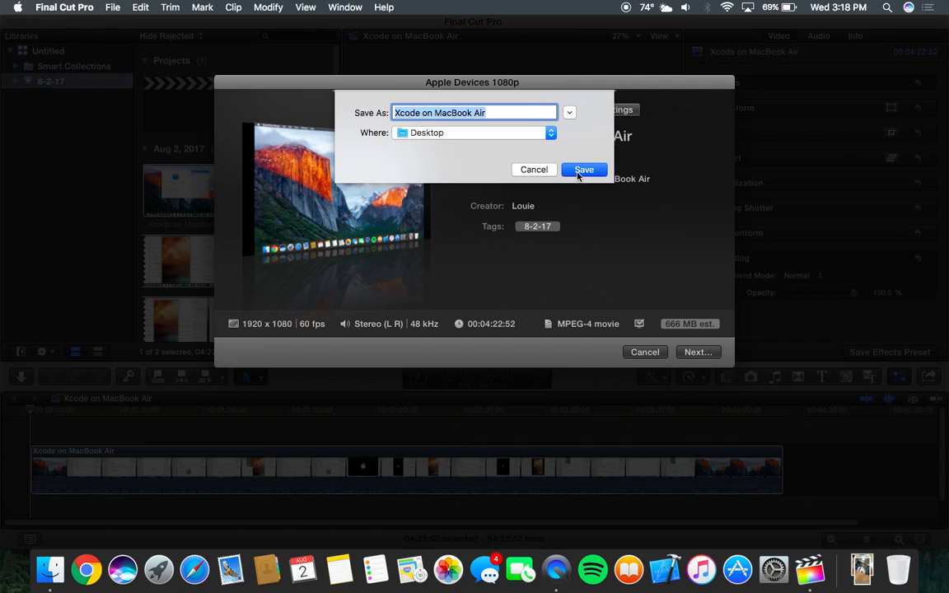
{"action": "left_click", "coordinate": [584, 170]}
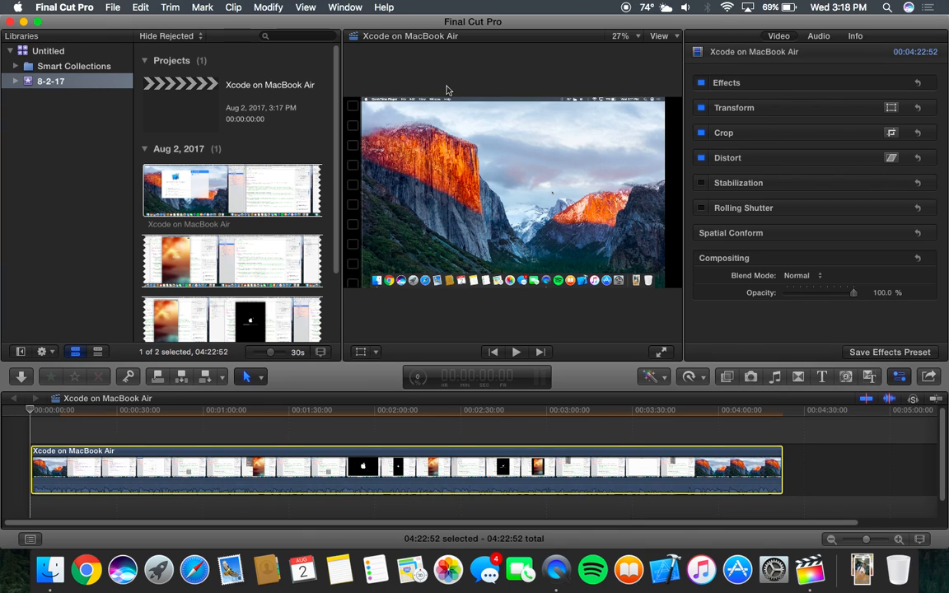
{"action": "left_click", "coordinate": [165, 7]}
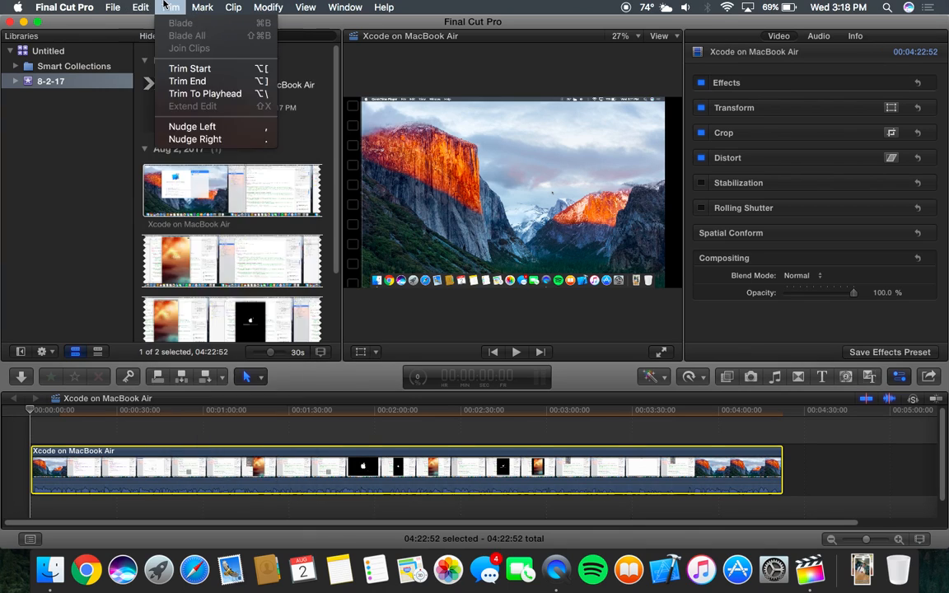
{"action": "left_click", "coordinate": [304, 7]}
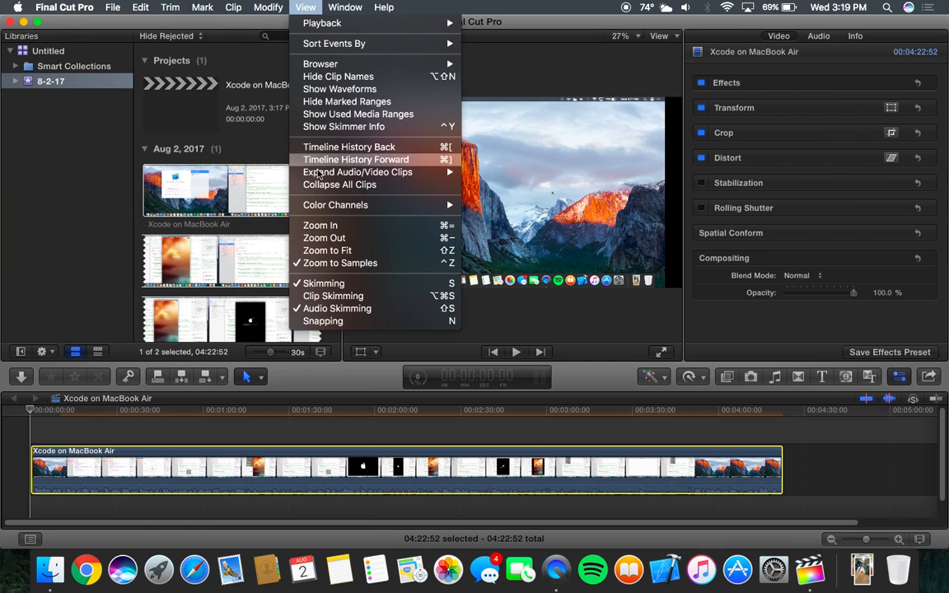
{"action": "mouse_move", "coordinate": [368, 172]}
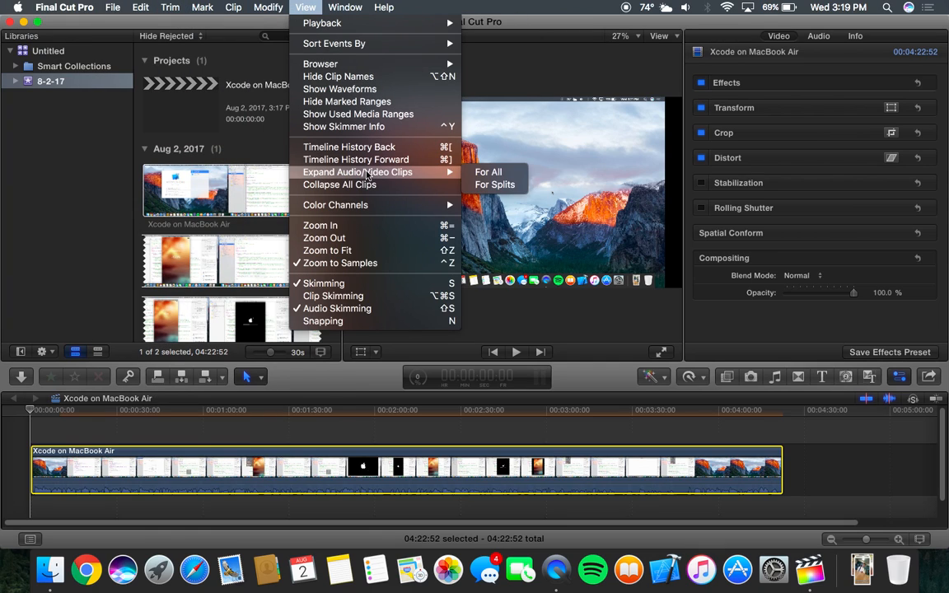
{"action": "mouse_move", "coordinate": [385, 199]}
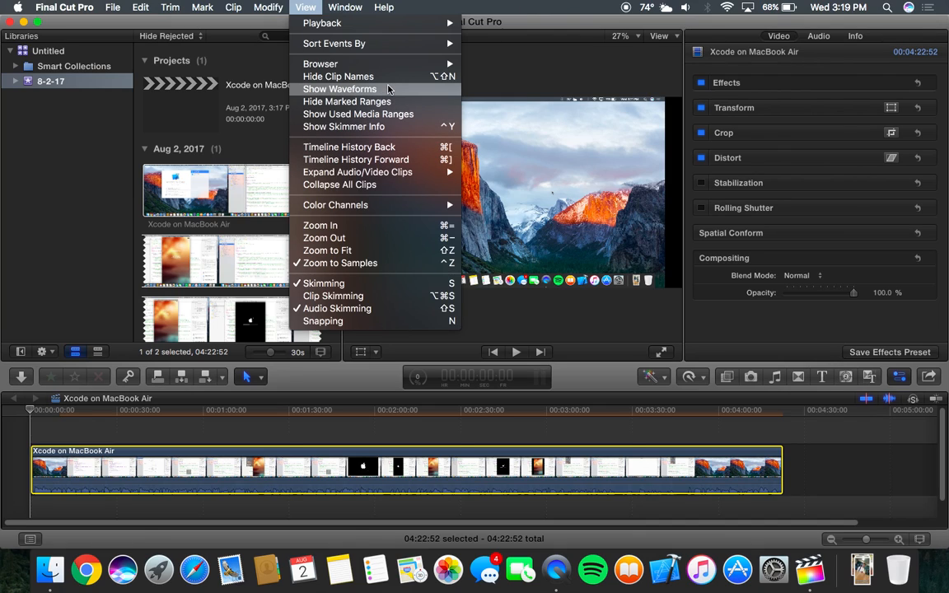
{"action": "left_click", "coordinate": [345, 7]}
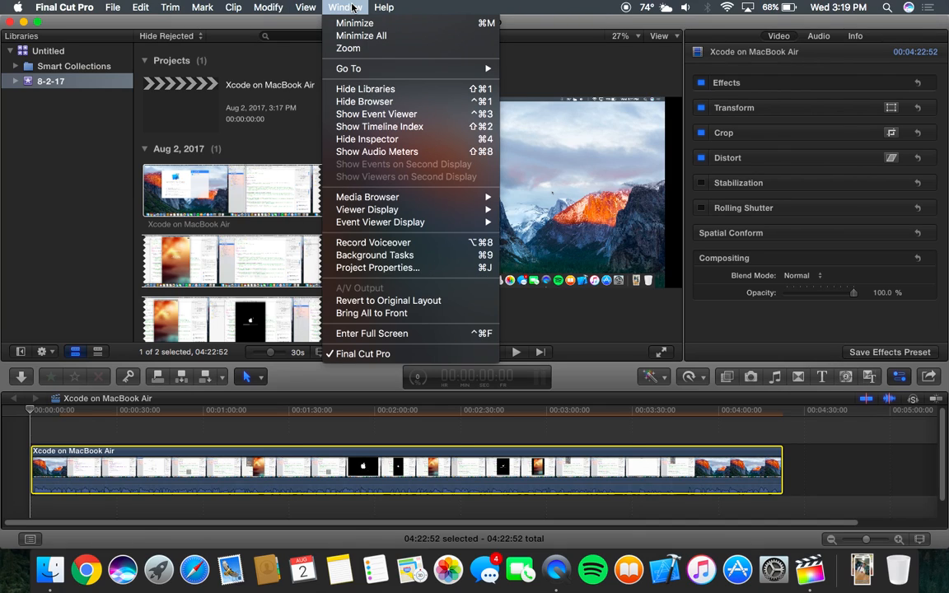
{"action": "mouse_move", "coordinate": [417, 144]}
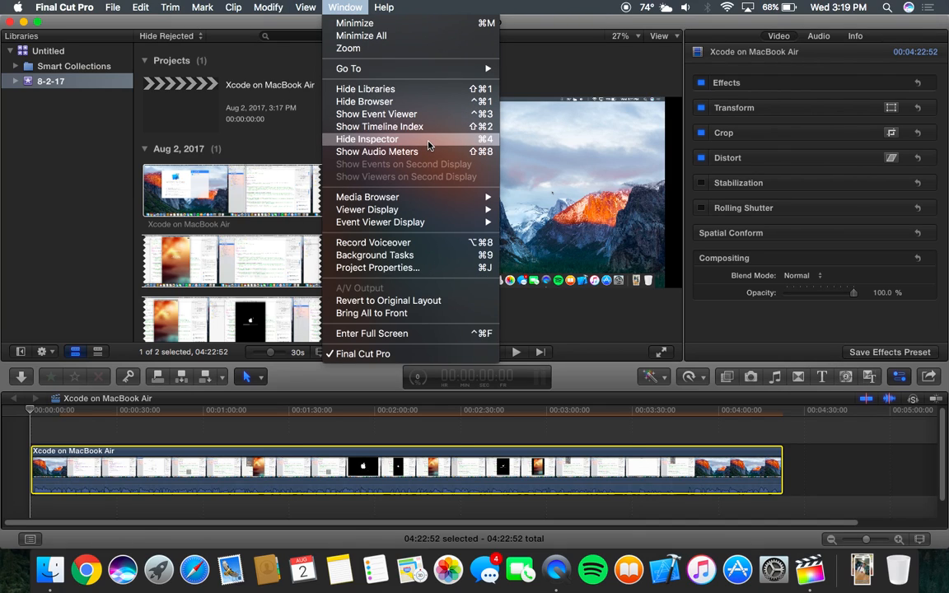
{"action": "mouse_move", "coordinate": [422, 242]}
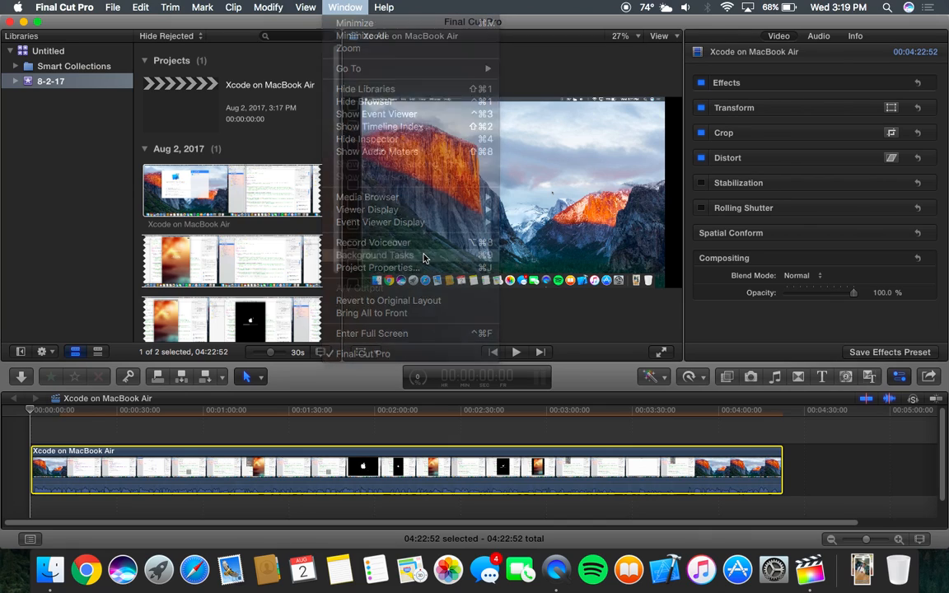
{"action": "left_click", "coordinate": [376, 254]}
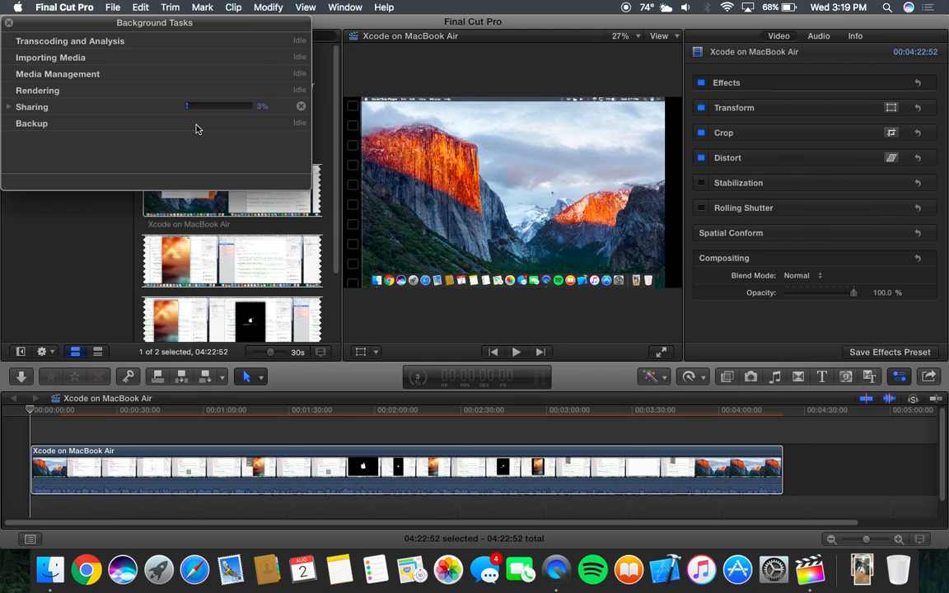
{"action": "mouse_move", "coordinate": [72, 98]}
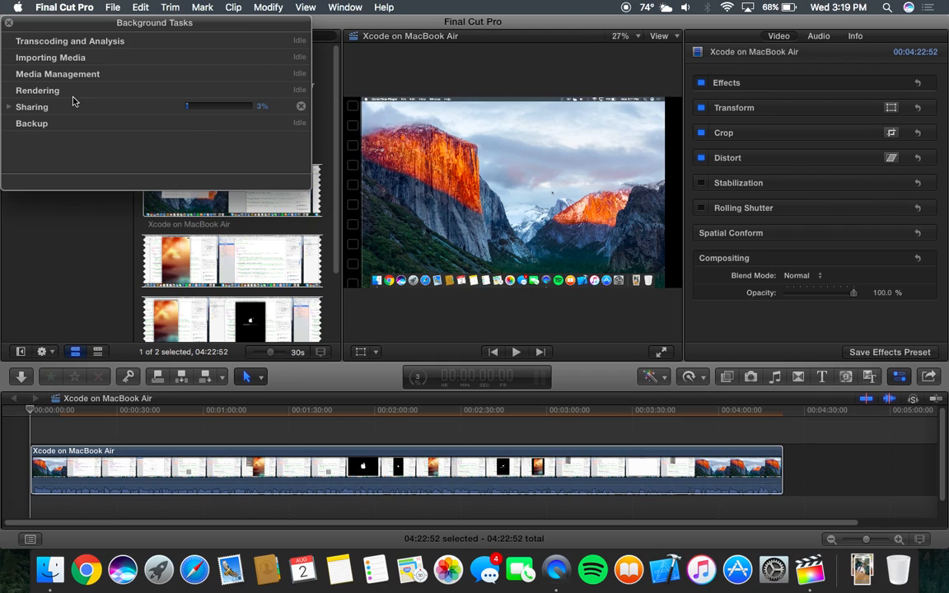
{"action": "left_click", "coordinate": [8, 107]}
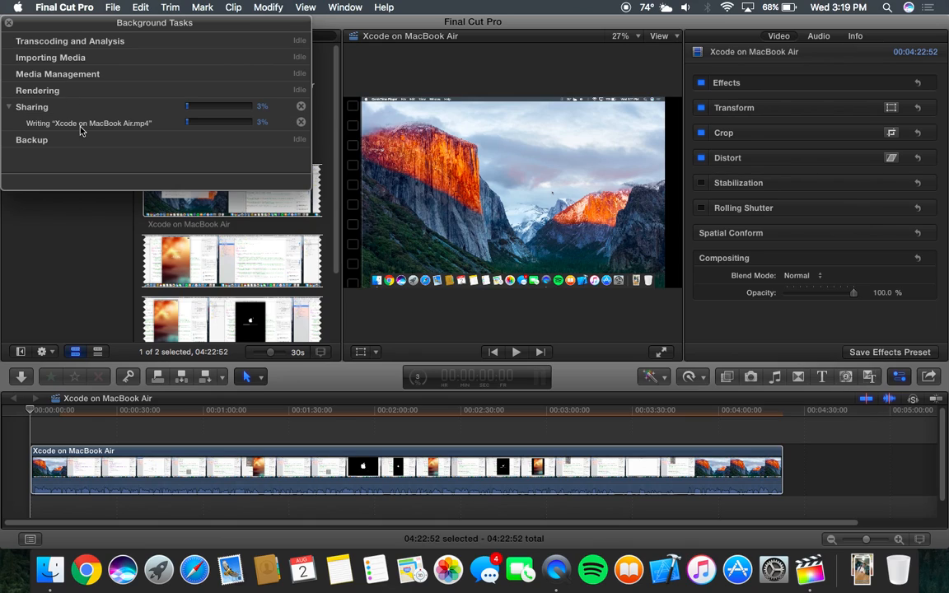
{"action": "left_click", "coordinate": [11, 106]}
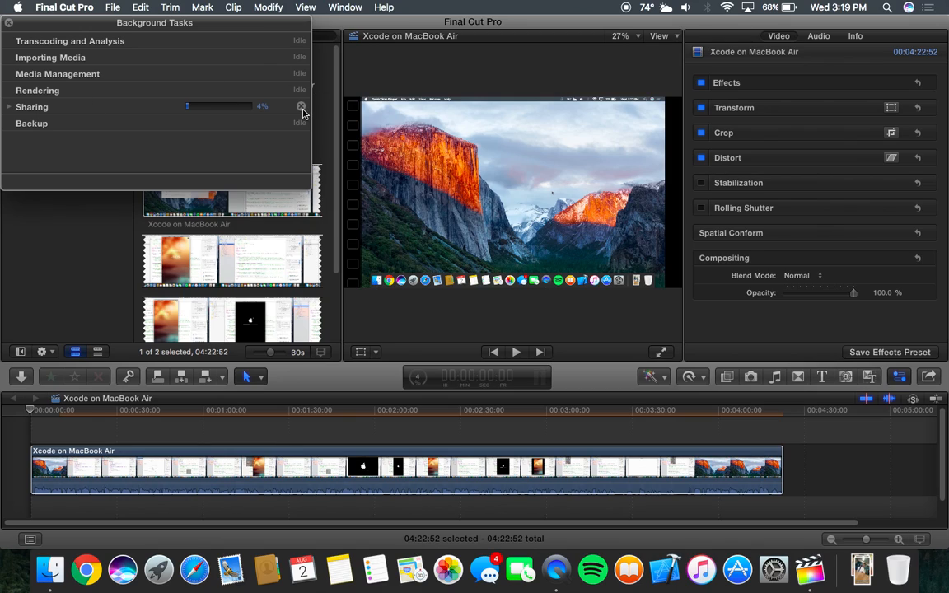
{"action": "left_click", "coordinate": [301, 107]}
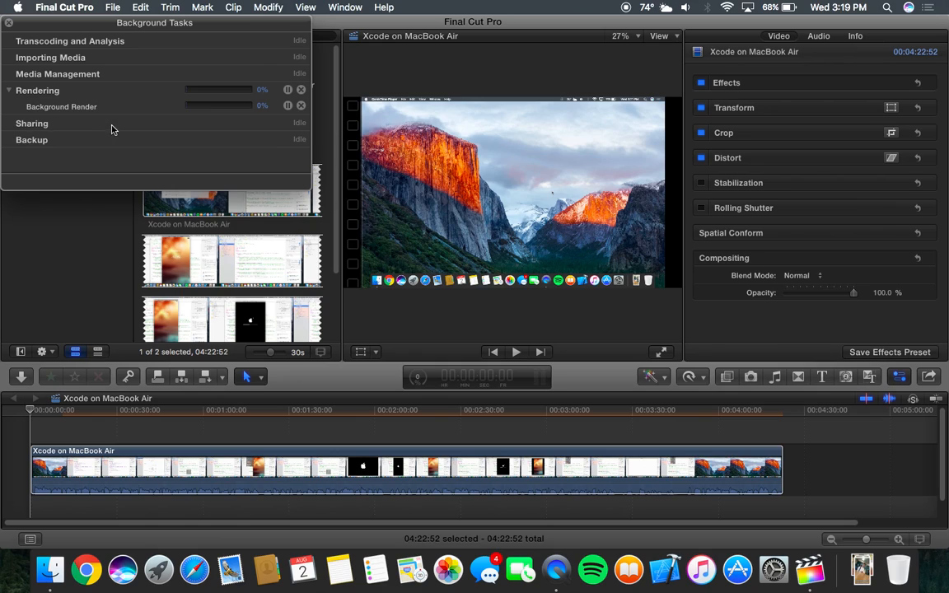
{"action": "mouse_move", "coordinate": [25, 95]}
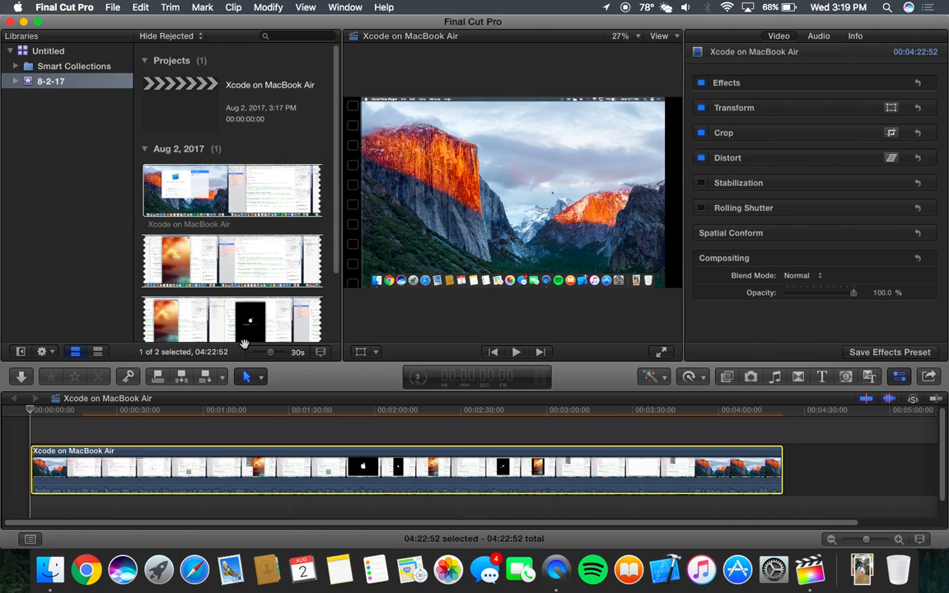
{"action": "left_click", "coordinate": [425, 467]}
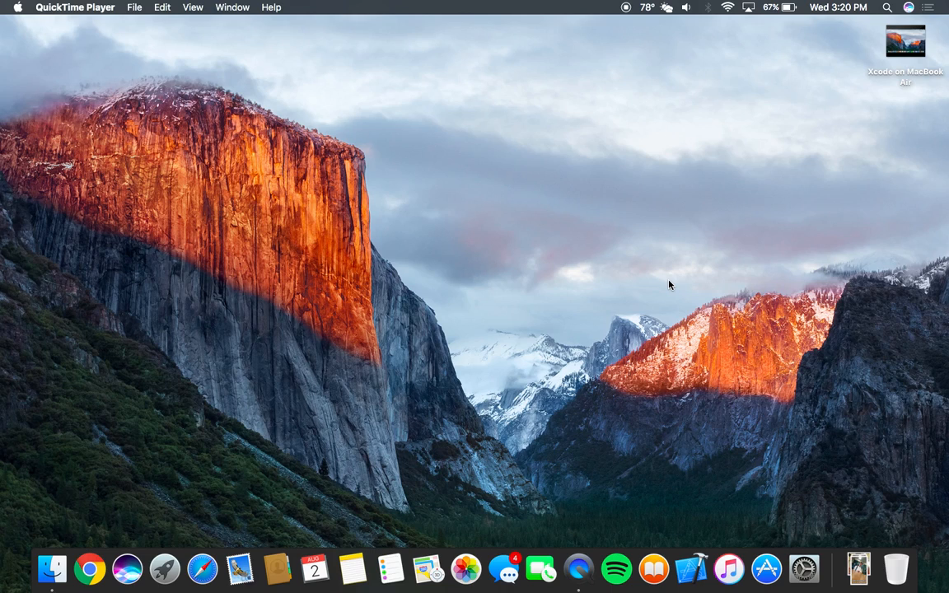
{"action": "mouse_move", "coordinate": [129, 570]}
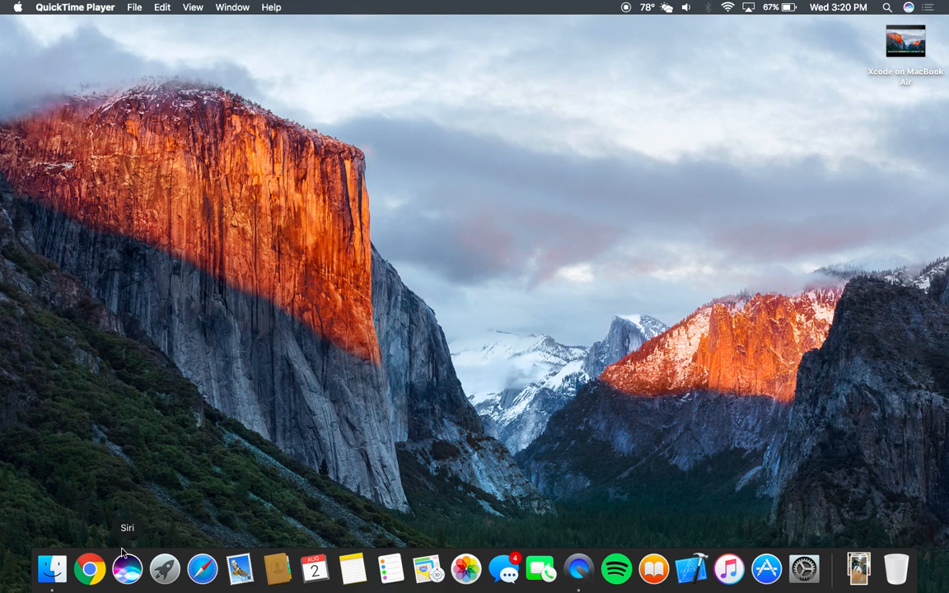
{"action": "left_click", "coordinate": [162, 586]}
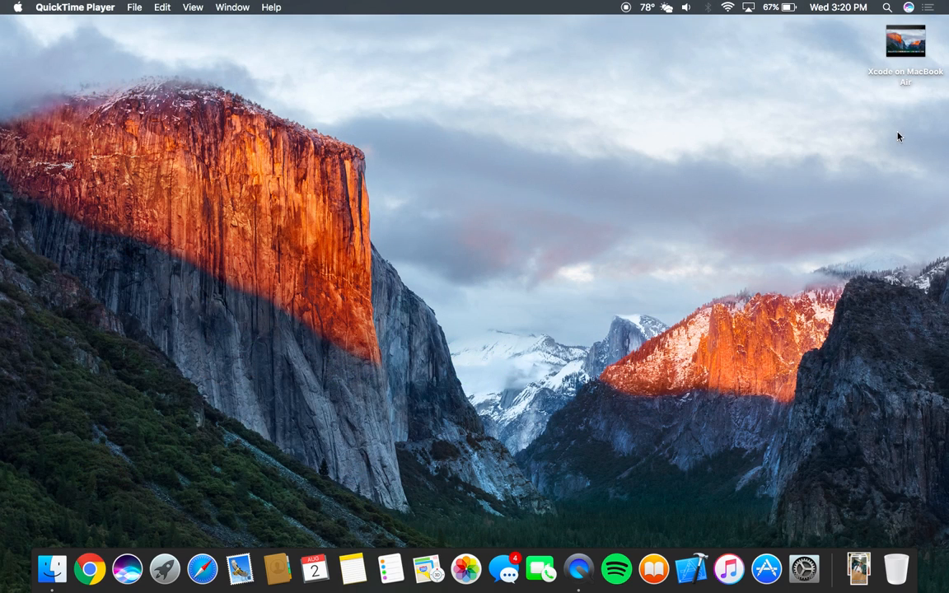
{"action": "mouse_move", "coordinate": [492, 124]}
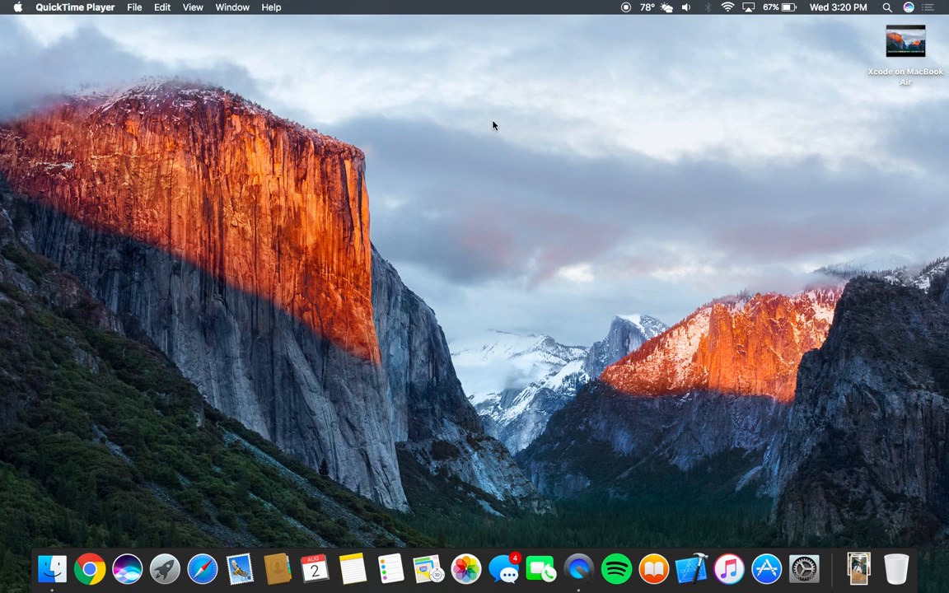